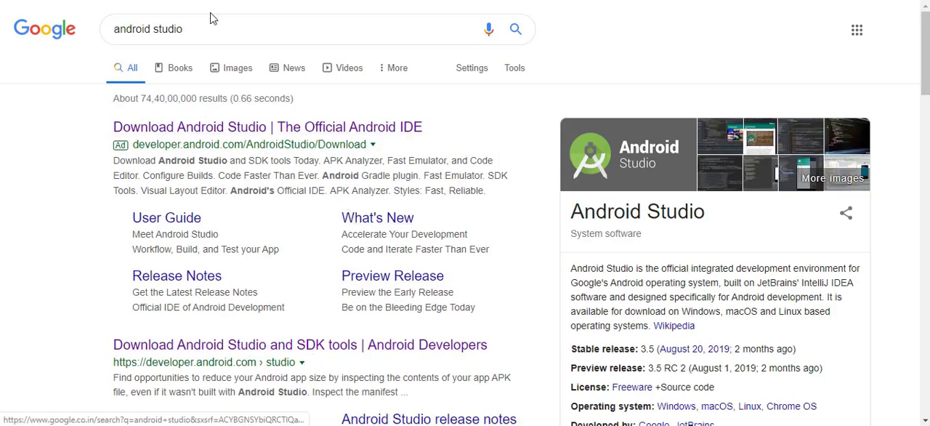
mouse_move(245, 337)
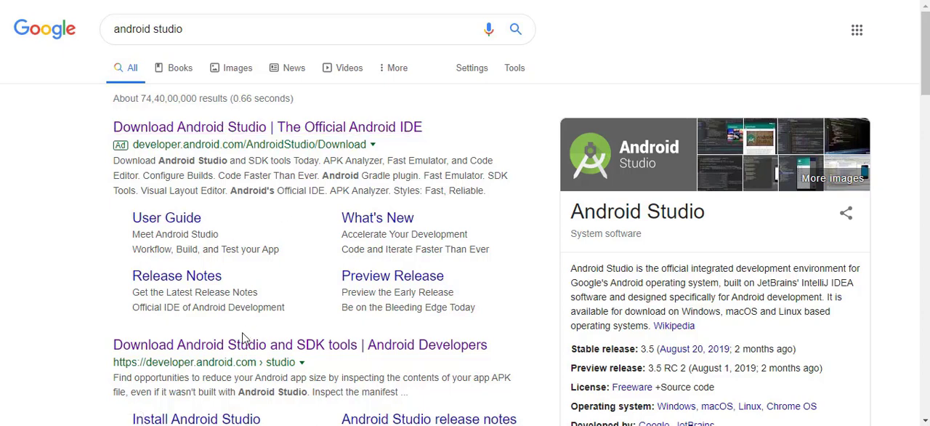
Step: Open the 'Download Android Studio' search result and scroll toward its Download Options
left_click(268, 126)
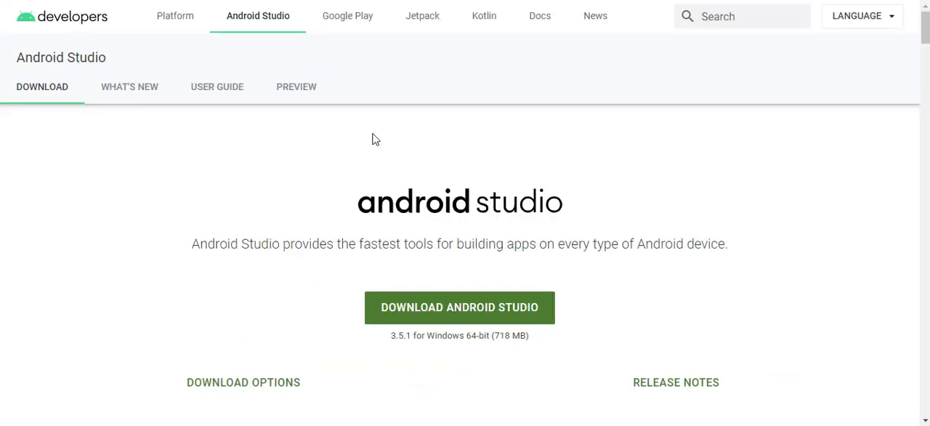
scroll("down", 3)
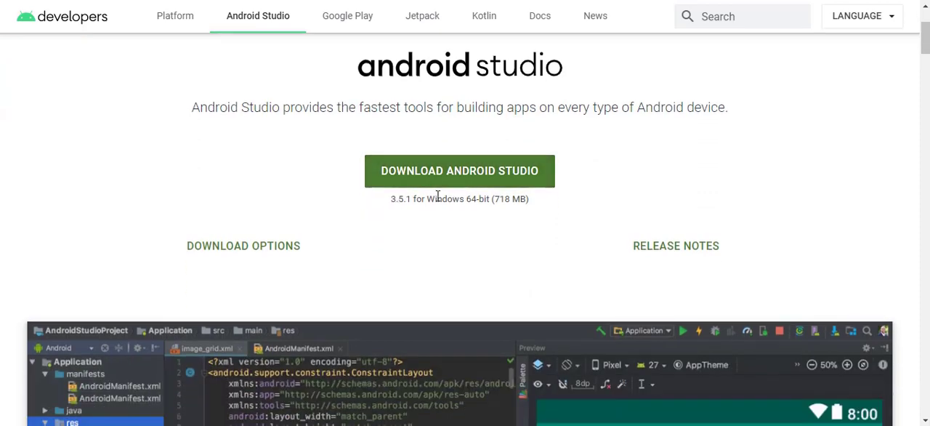
mouse_move(451, 204)
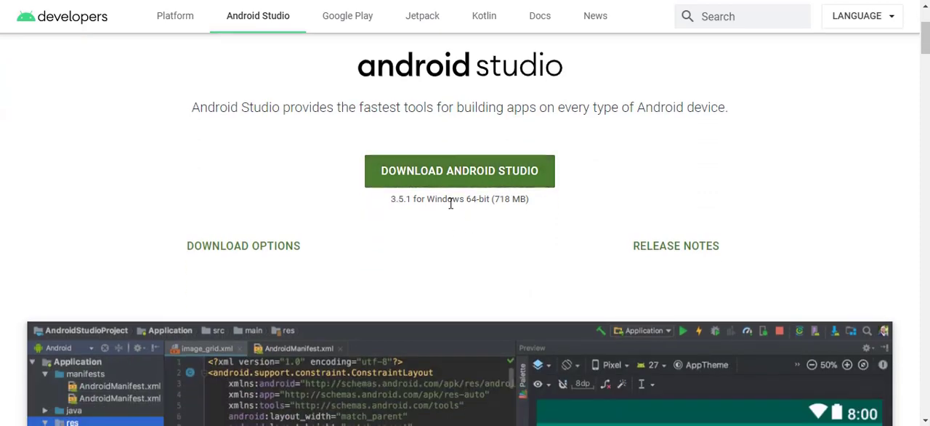
mouse_move(516, 212)
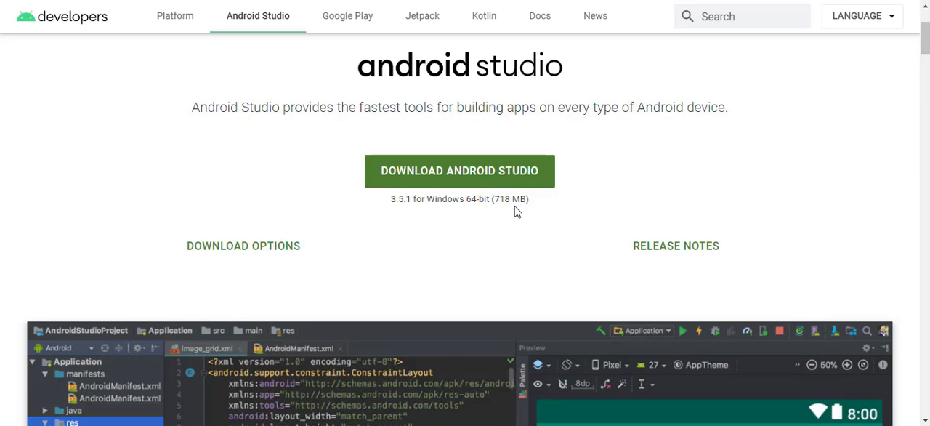
mouse_move(348, 234)
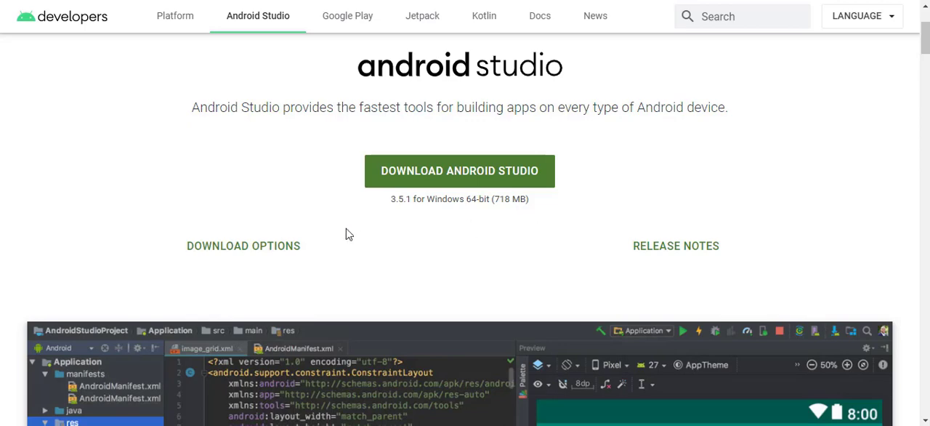
scroll("down", 3)
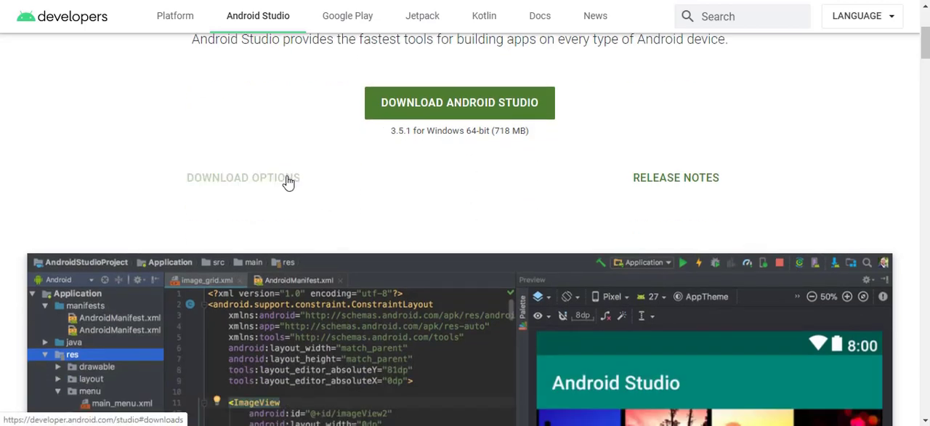
left_click(242, 177)
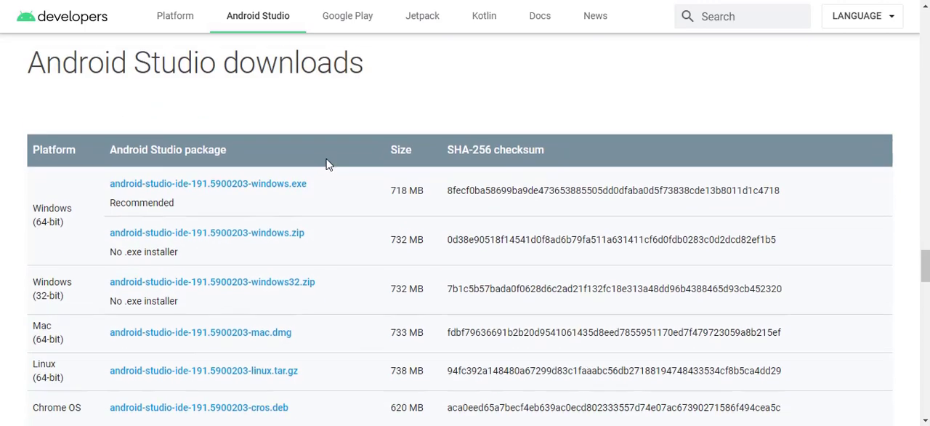
scroll("down", 3)
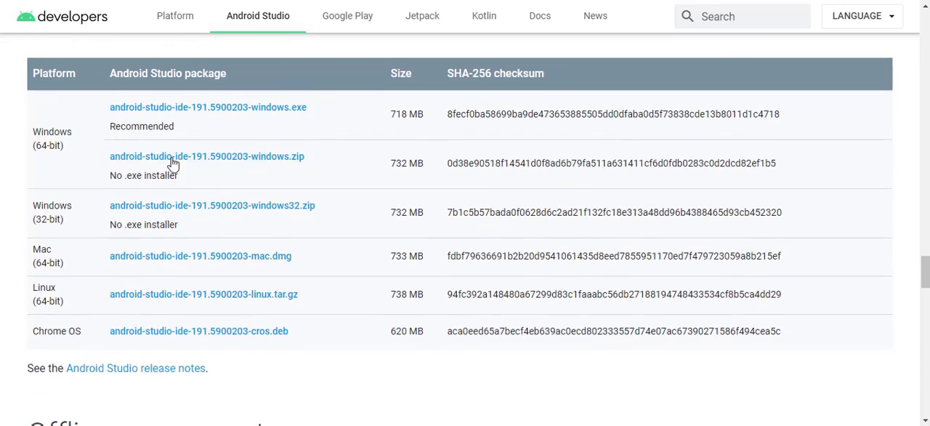
mouse_move(201, 255)
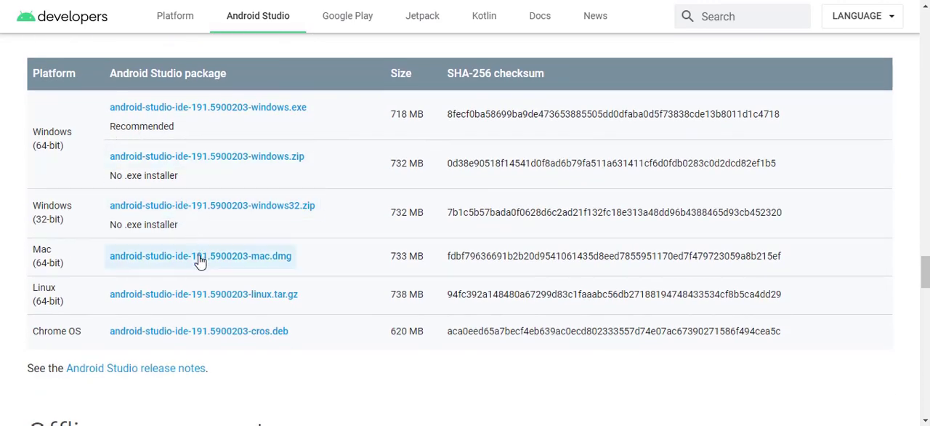
mouse_move(161, 335)
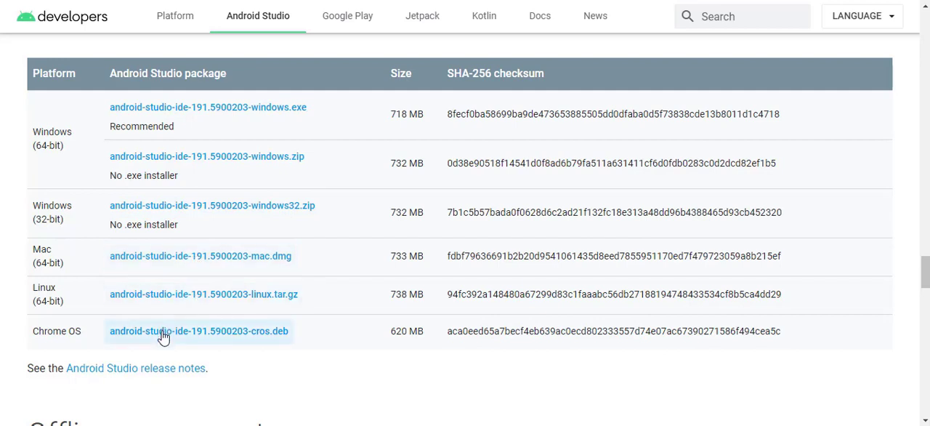
mouse_move(305, 264)
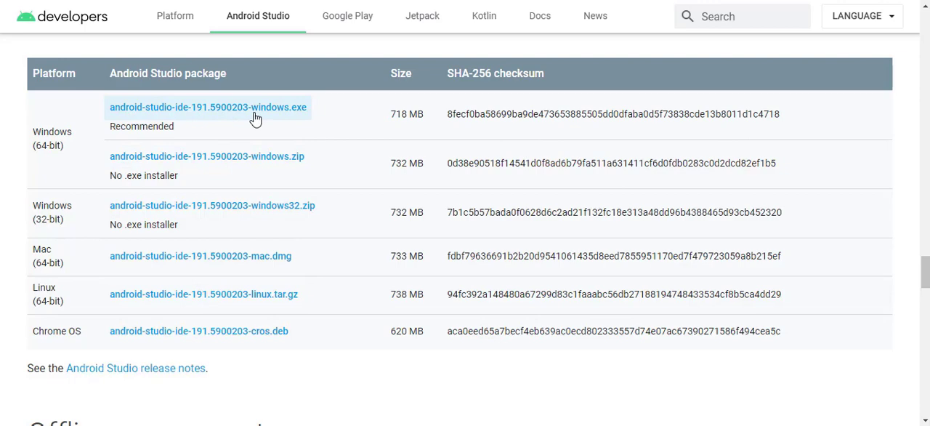
mouse_move(317, 182)
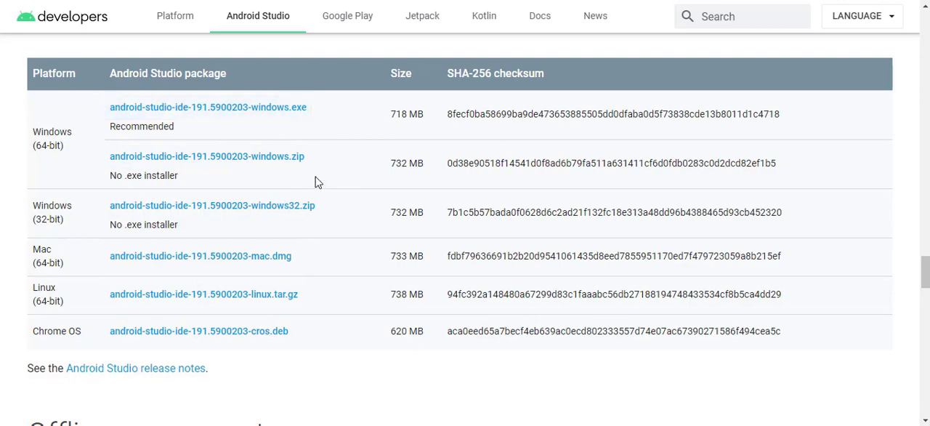
scroll("up", 3)
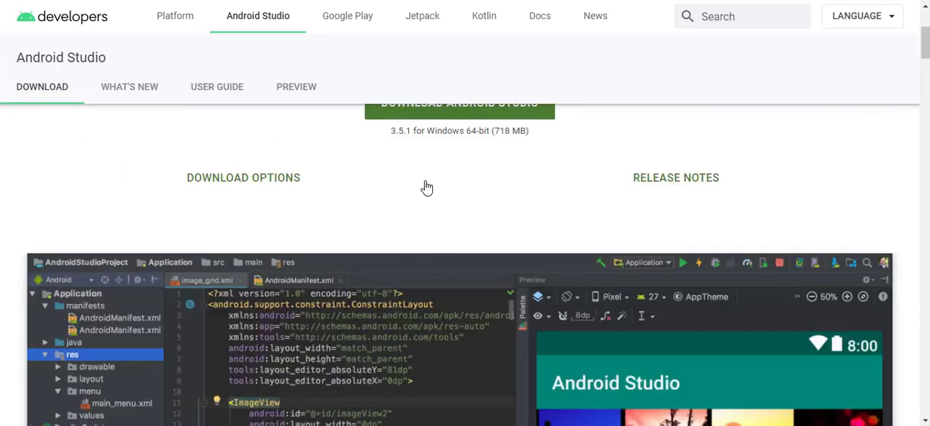
scroll("up", 3)
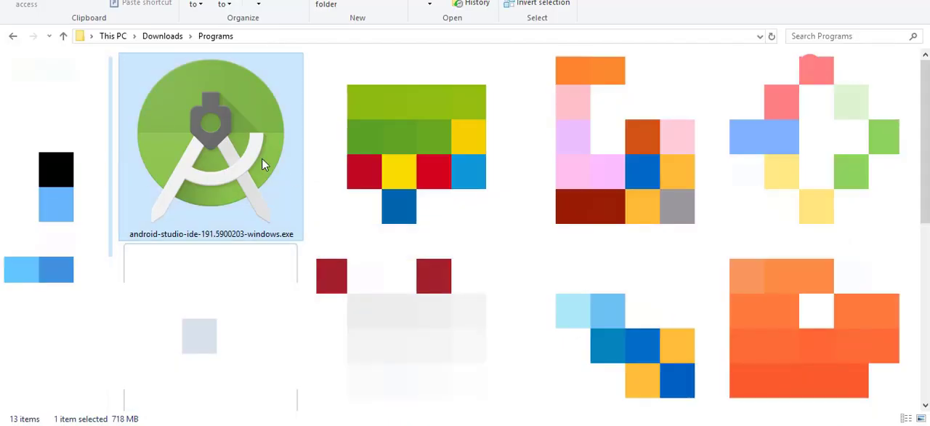
Step: Run android-studio-ide-191.5900203-windows.exe from Downloads and continue past the setup welcome page
double_click(211, 145)
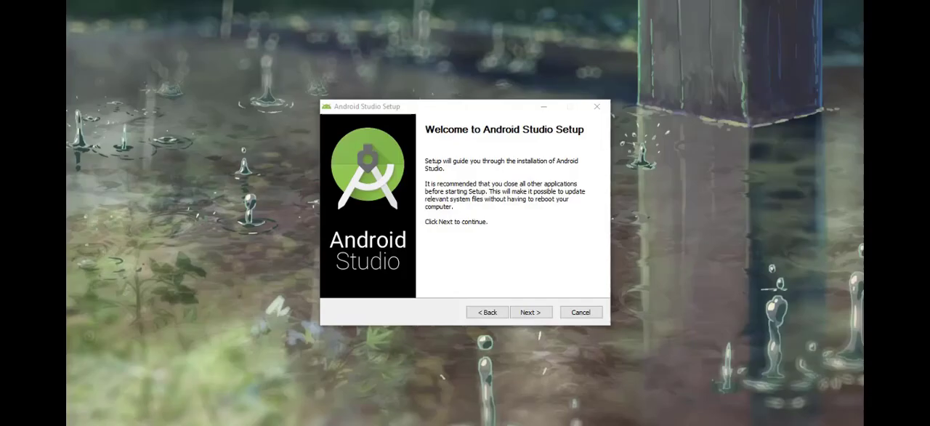
mouse_move(509, 173)
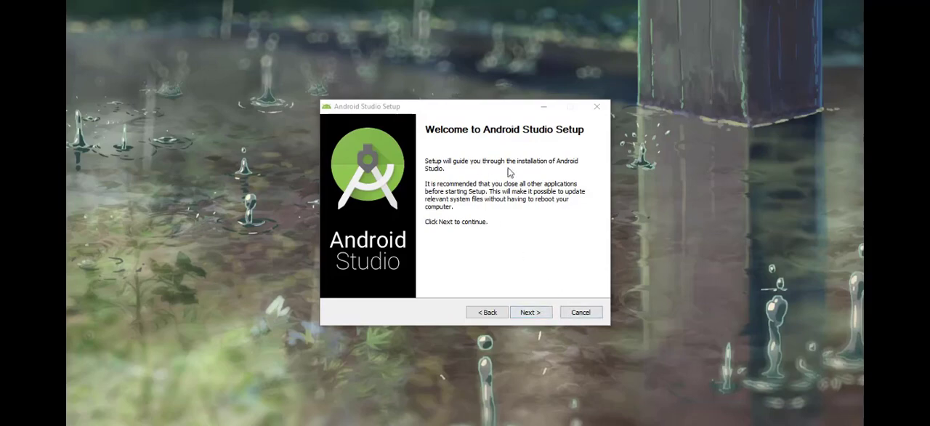
left_click(531, 311)
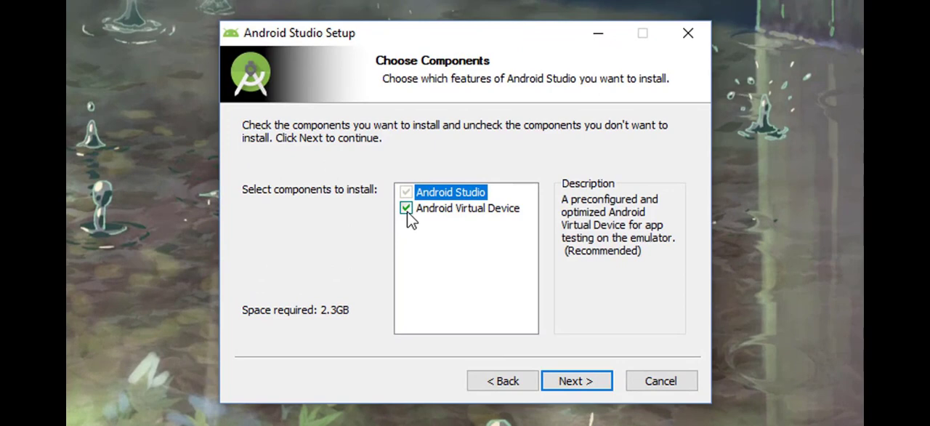
mouse_move(500, 268)
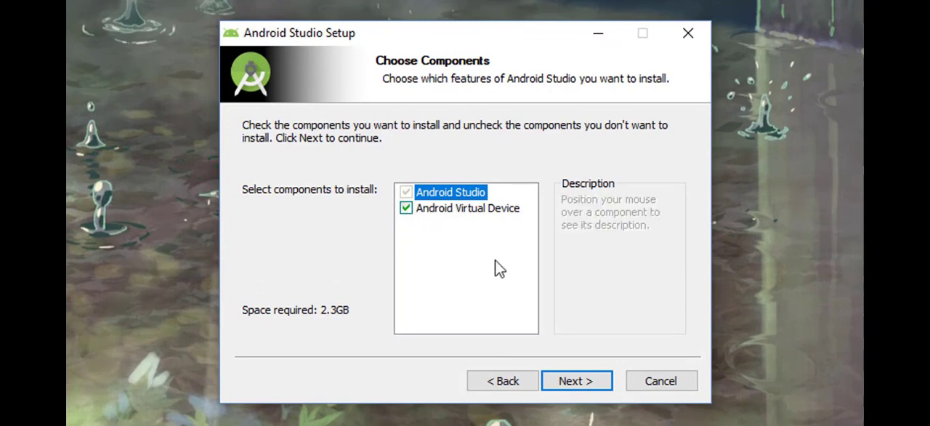
mouse_move(576, 381)
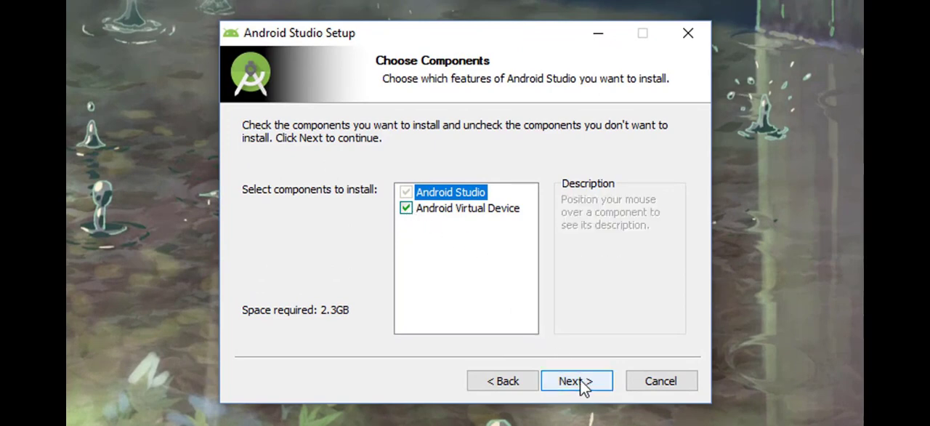
Step: Accept default components, install location and 'Android Studio' Start Menu folder, and begin installing
left_click(575, 381)
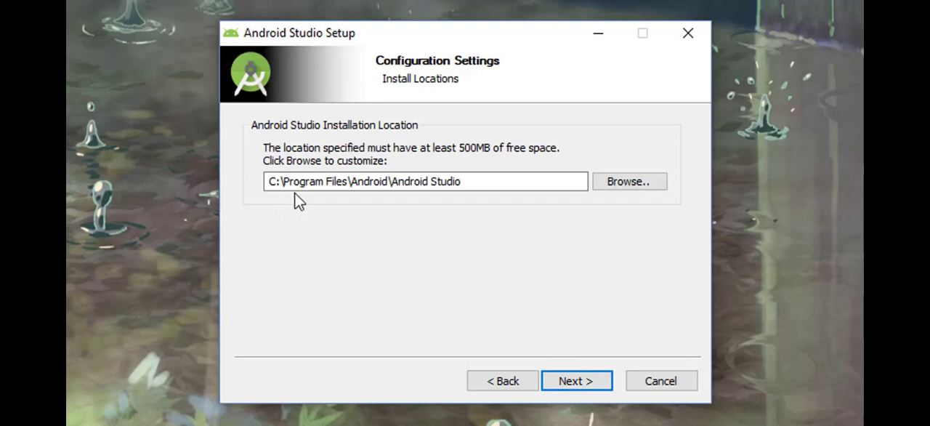
mouse_move(509, 261)
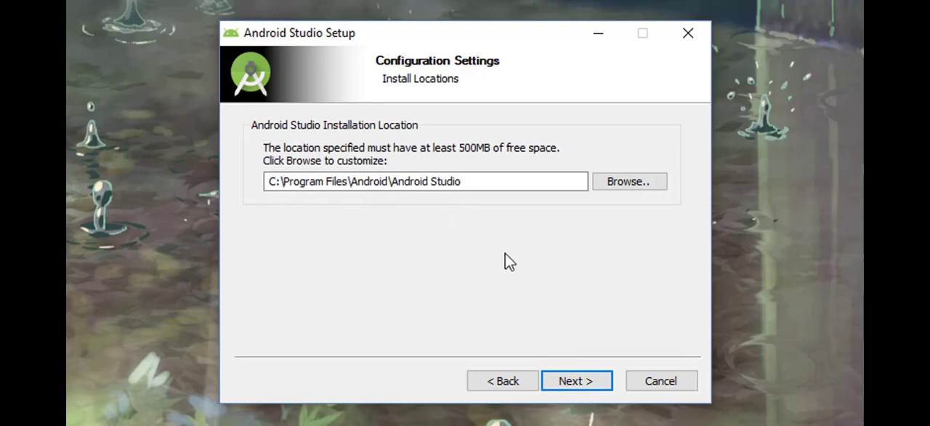
left_click(576, 381)
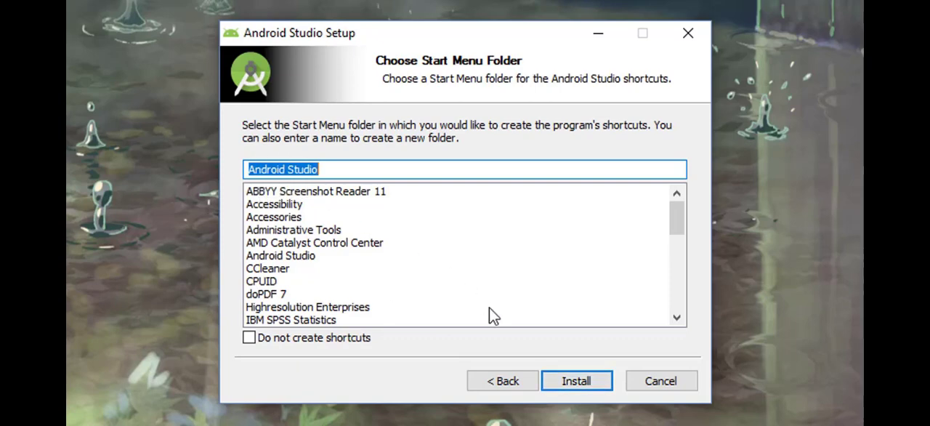
left_click(575, 380)
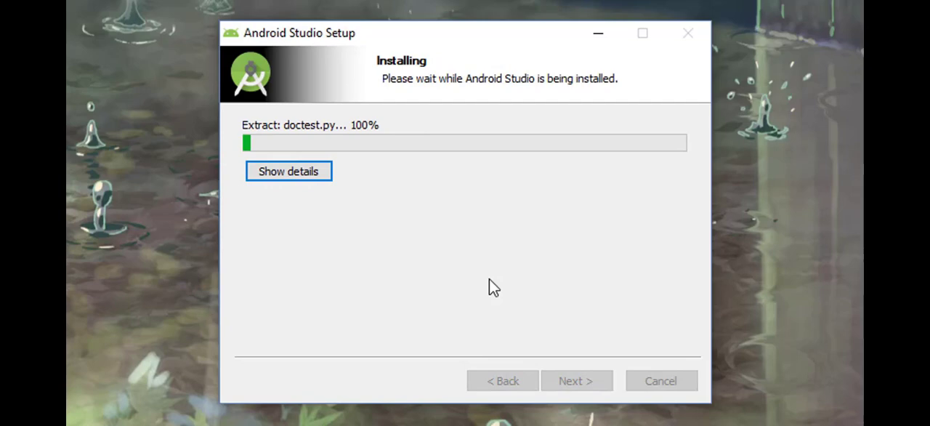
mouse_move(525, 247)
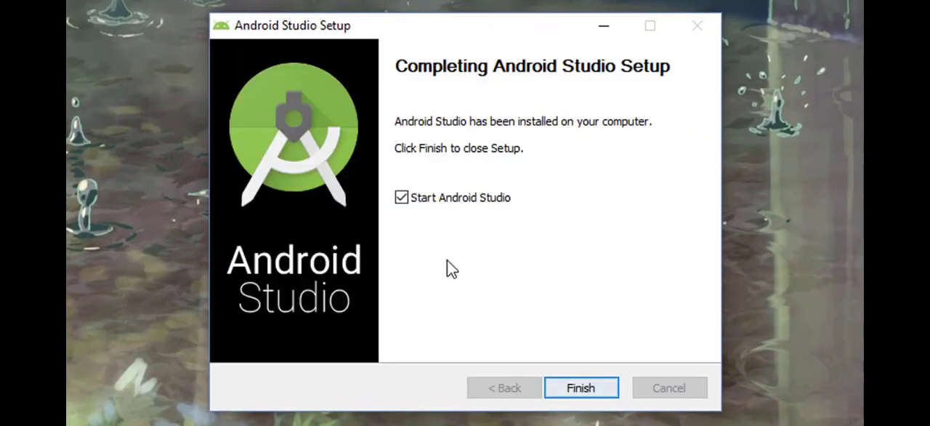
mouse_move(645, 317)
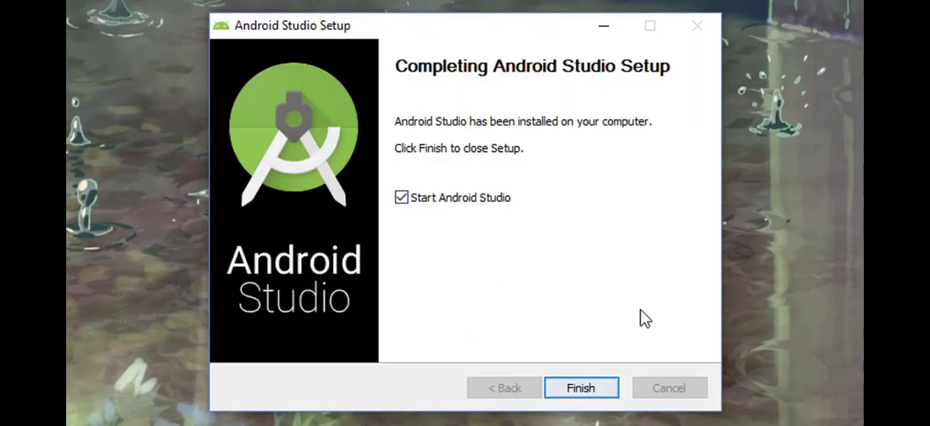
Step: Finish setup launching Android Studio and start it without importing previous settings
left_click(581, 386)
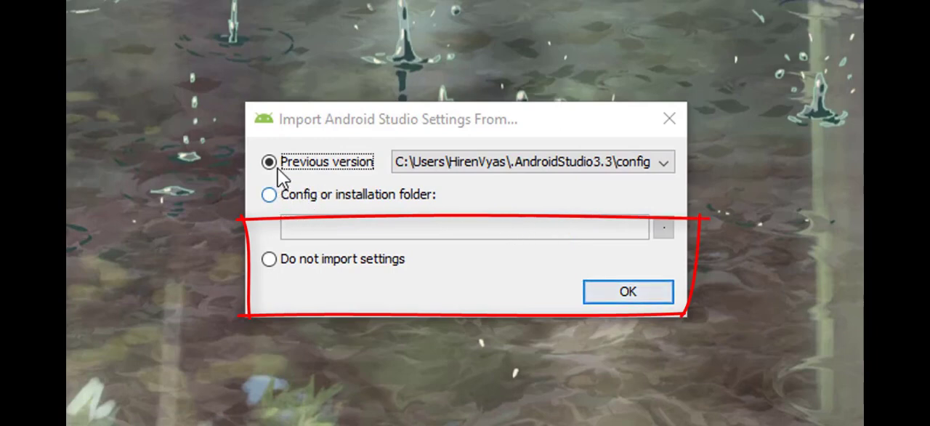
left_click(269, 259)
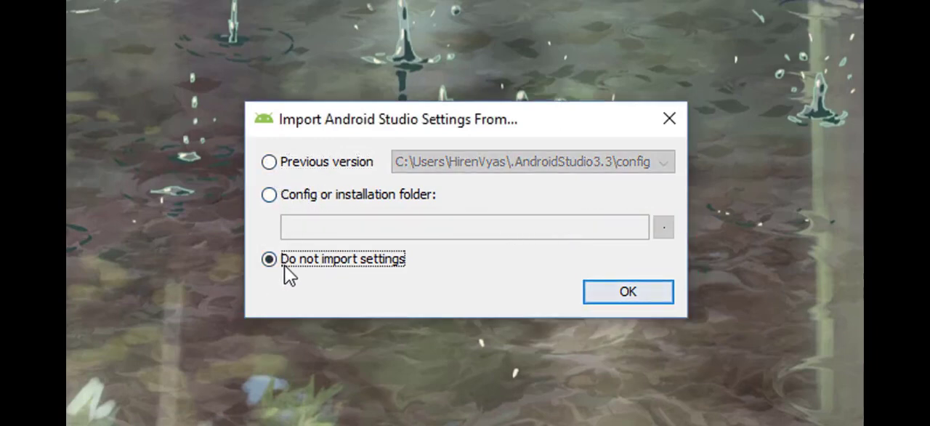
mouse_move(399, 276)
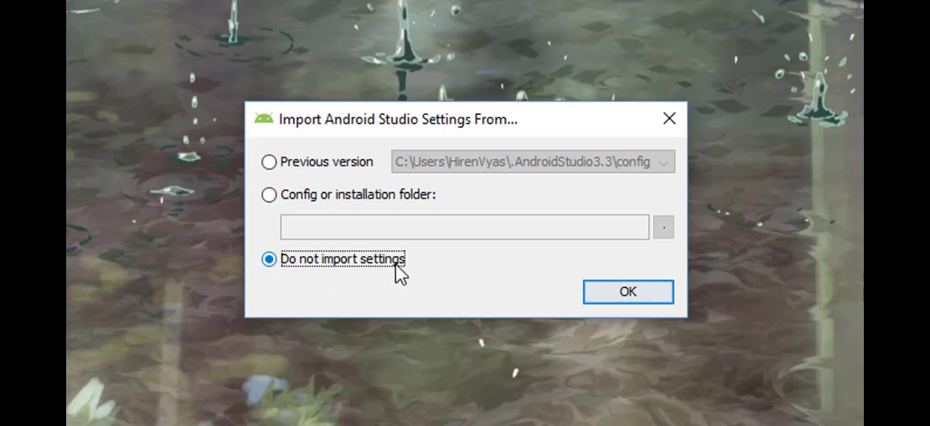
left_click(628, 291)
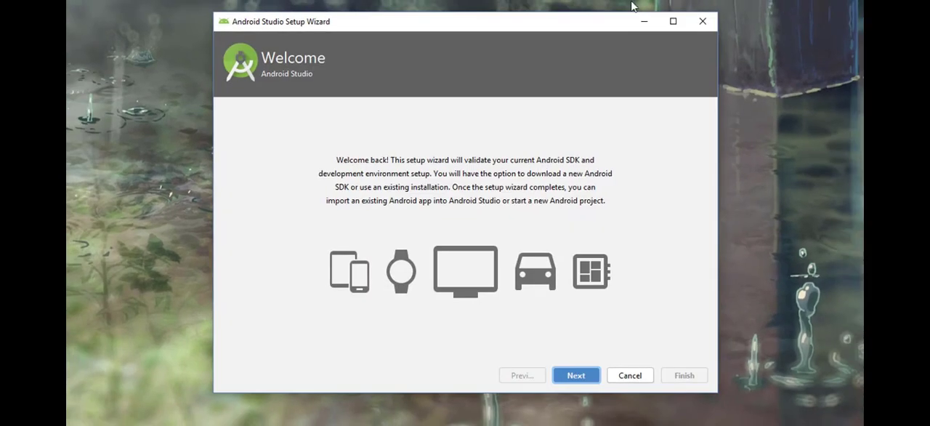
Step: Proceed through the wizard keeping the Standard install type after trying Custom
left_click(575, 375)
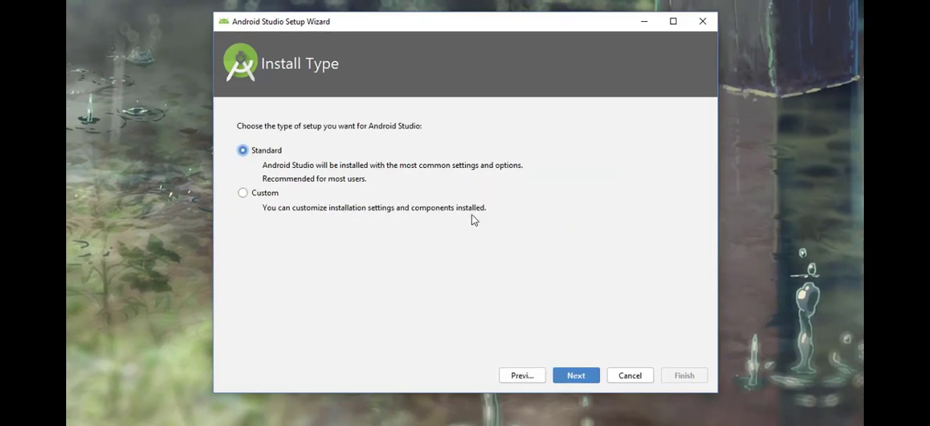
mouse_move(268, 206)
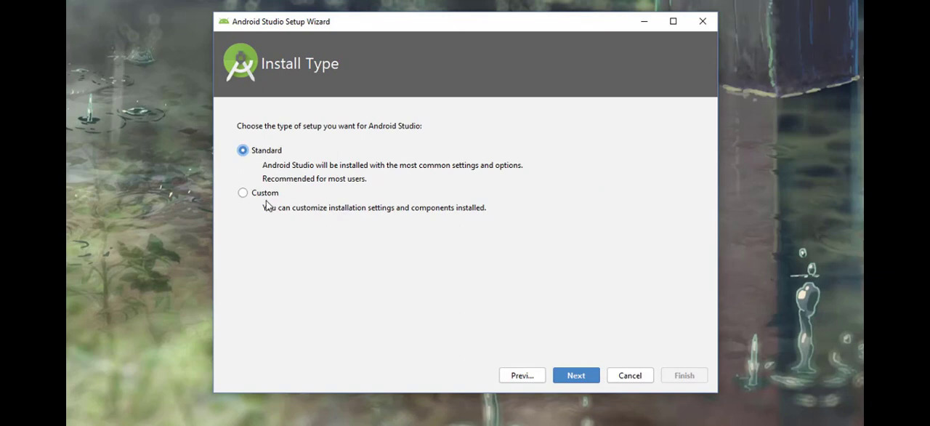
left_click(241, 192)
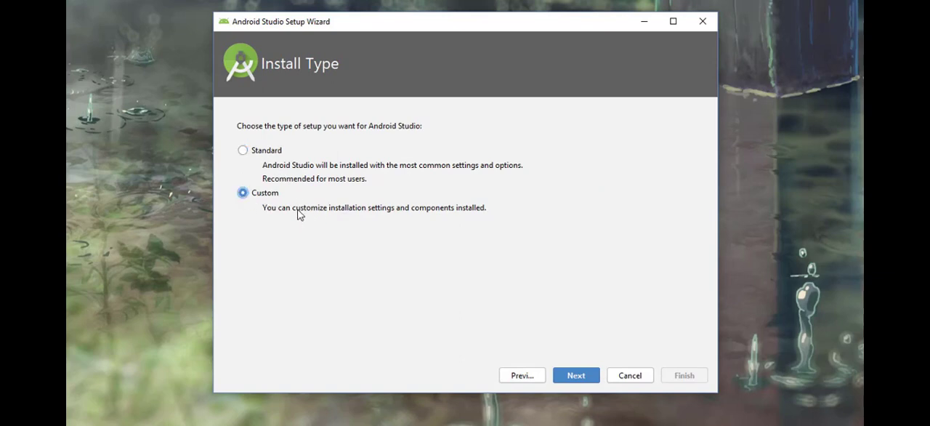
left_click(241, 150)
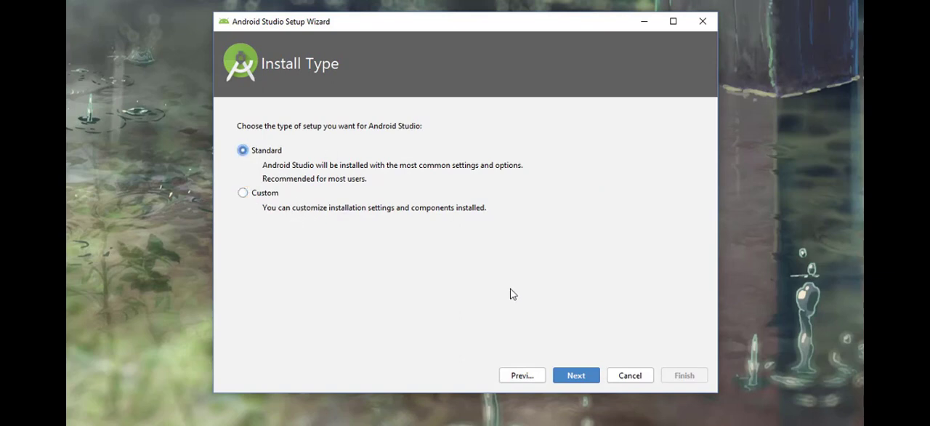
left_click(576, 375)
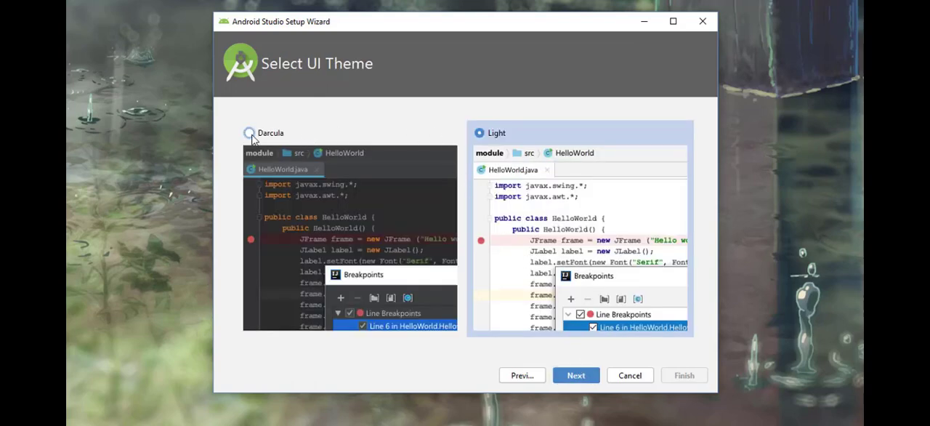
Step: Select the Darcula theme after previewing Light and continue to Verify Settings
left_click(250, 133)
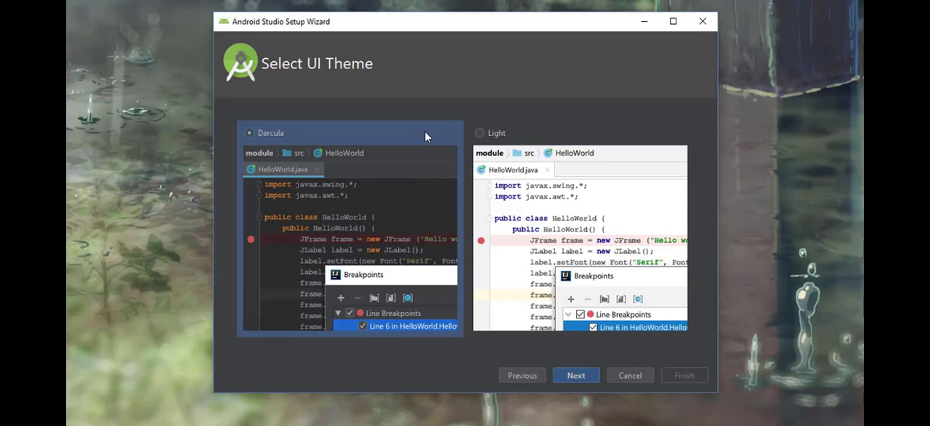
left_click(480, 132)
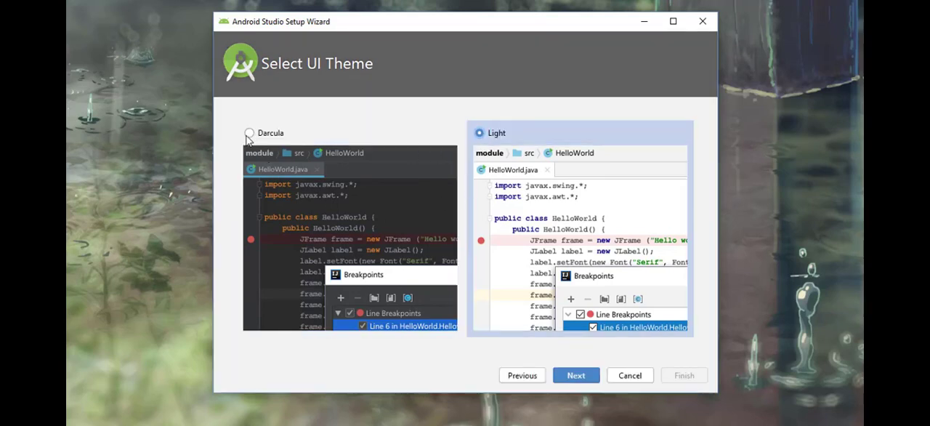
left_click(250, 132)
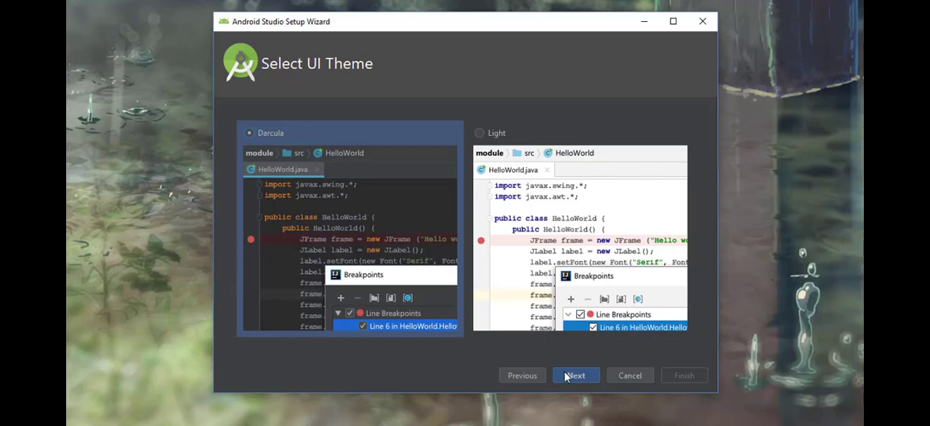
left_click(576, 375)
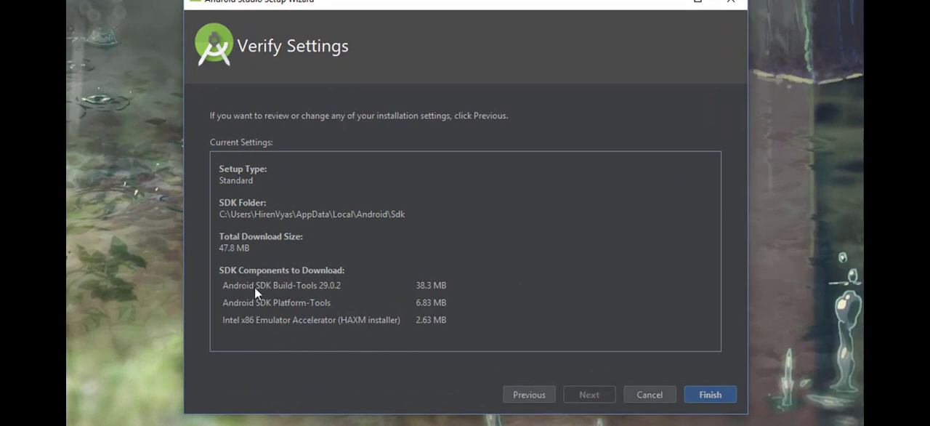
mouse_move(424, 338)
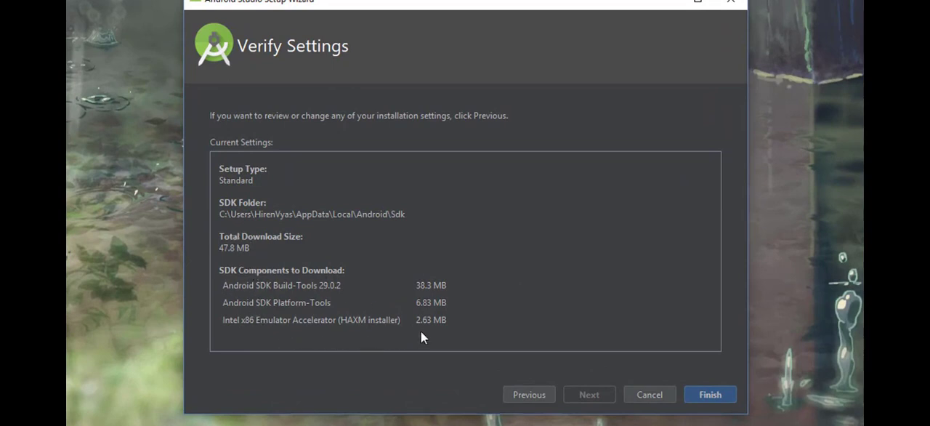
Step: Download the SDK components and finish the wizard to reach the Welcome screen
left_click(710, 394)
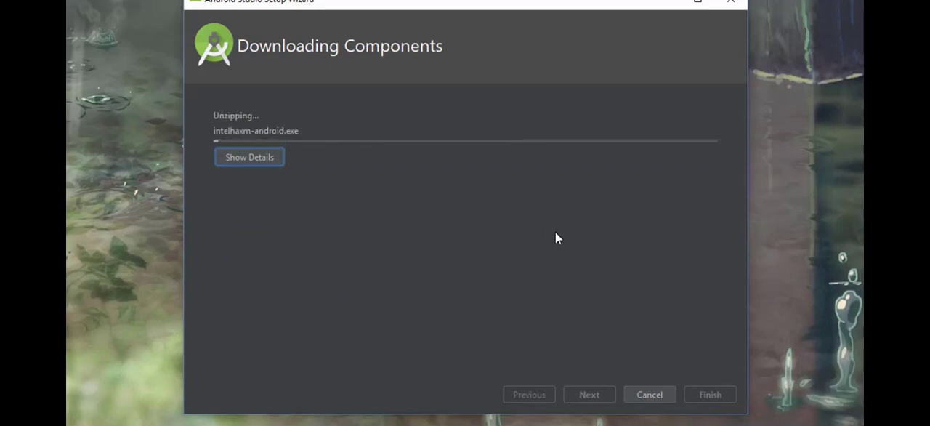
mouse_move(509, 209)
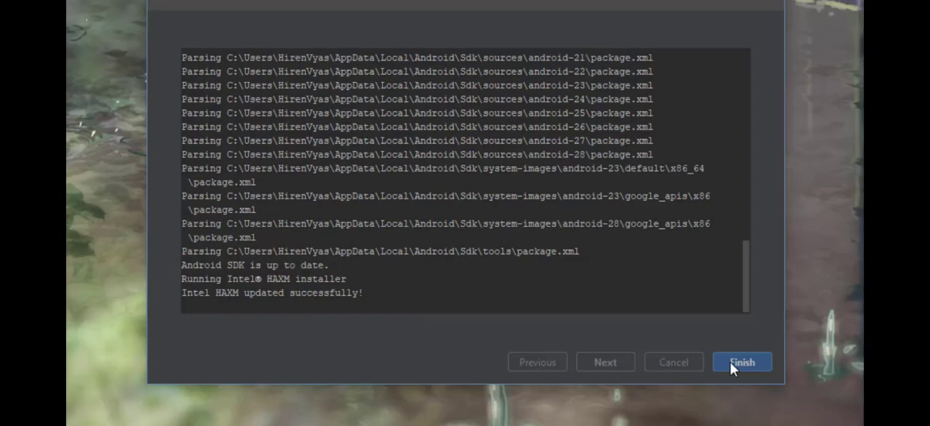
left_click(741, 362)
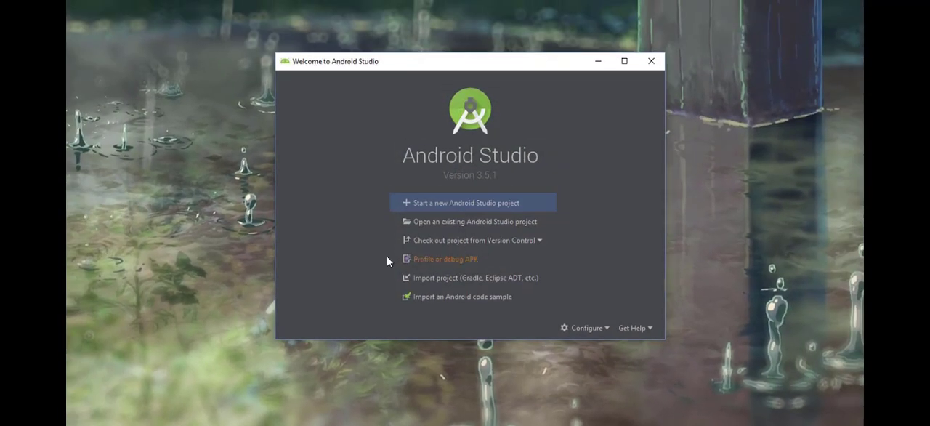
mouse_move(375, 77)
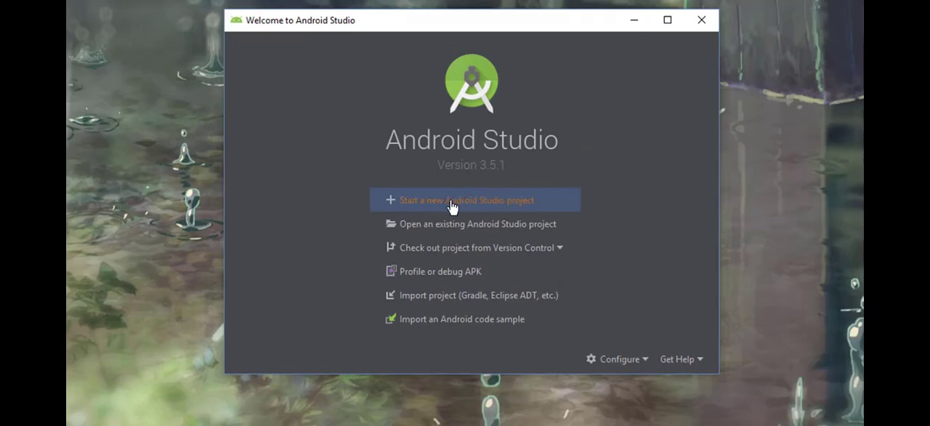
Step: Start a new Android Studio project to bring up the project template gallery
left_click(468, 201)
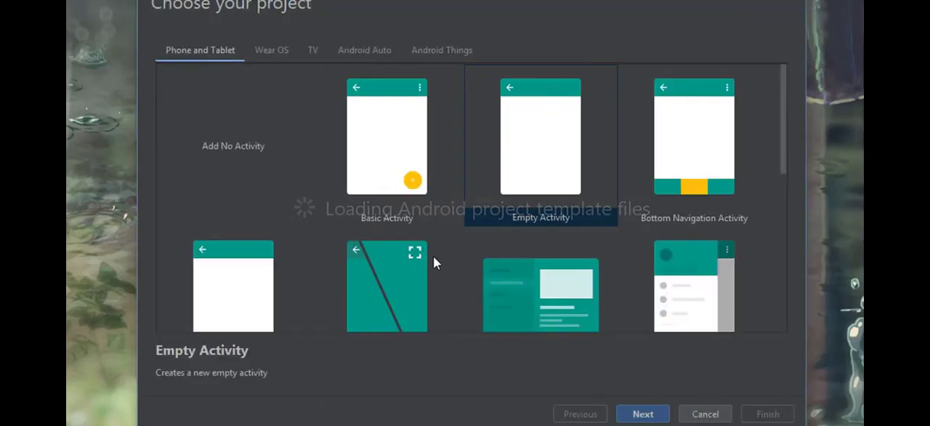